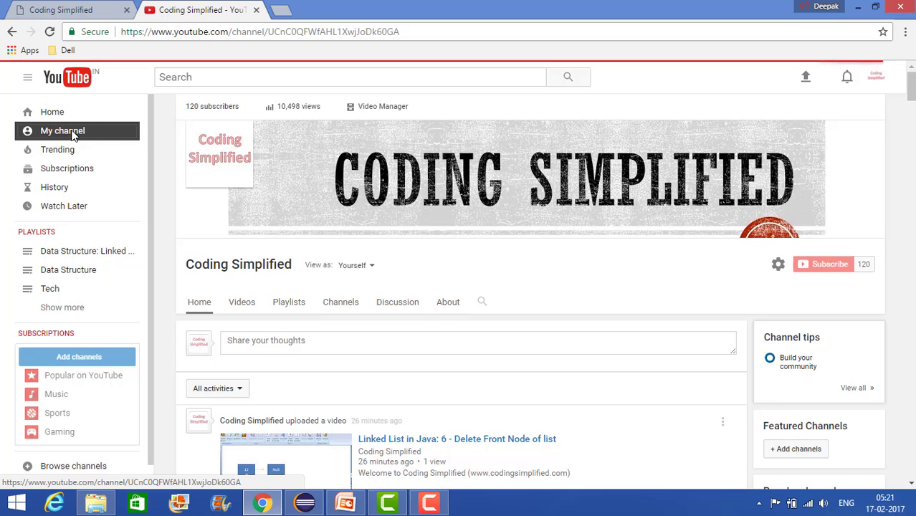
pyautogui.moveTo(289, 302)
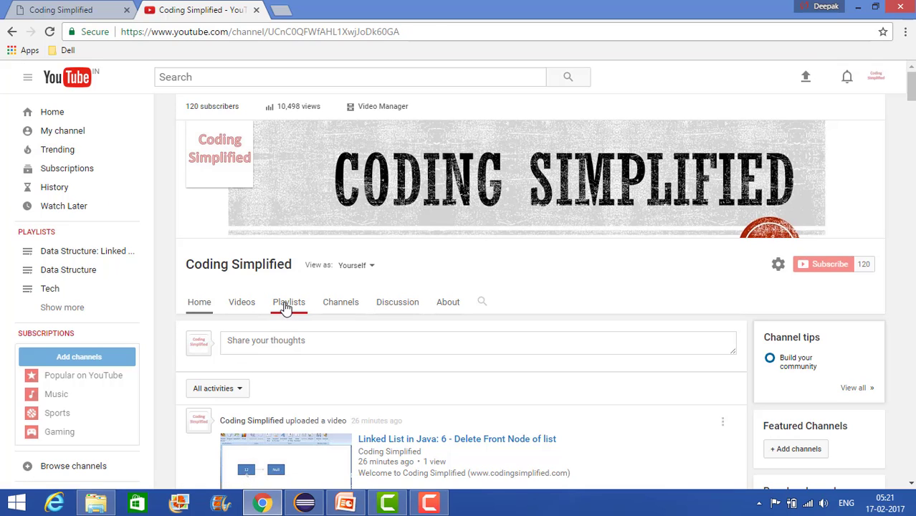
# Show the Coding Simplified channel's created playlists.
pyautogui.click(289, 301)
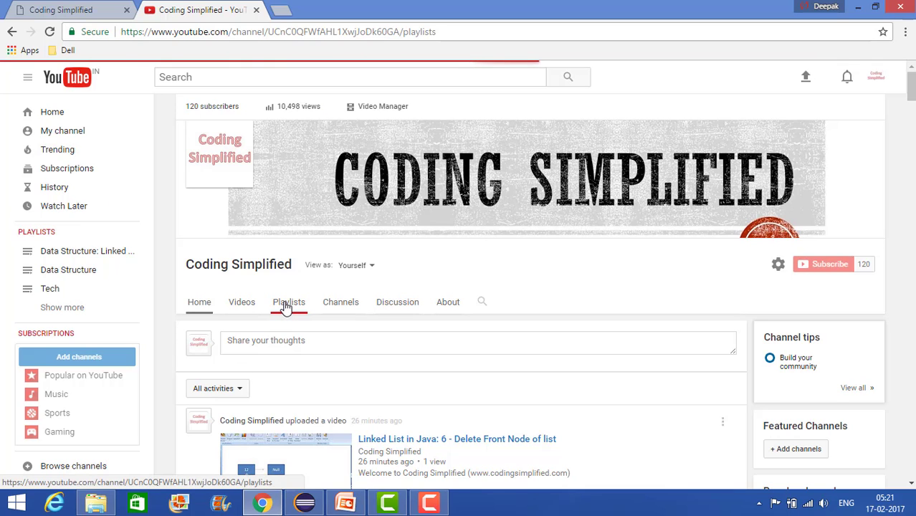
pyautogui.click(290, 301)
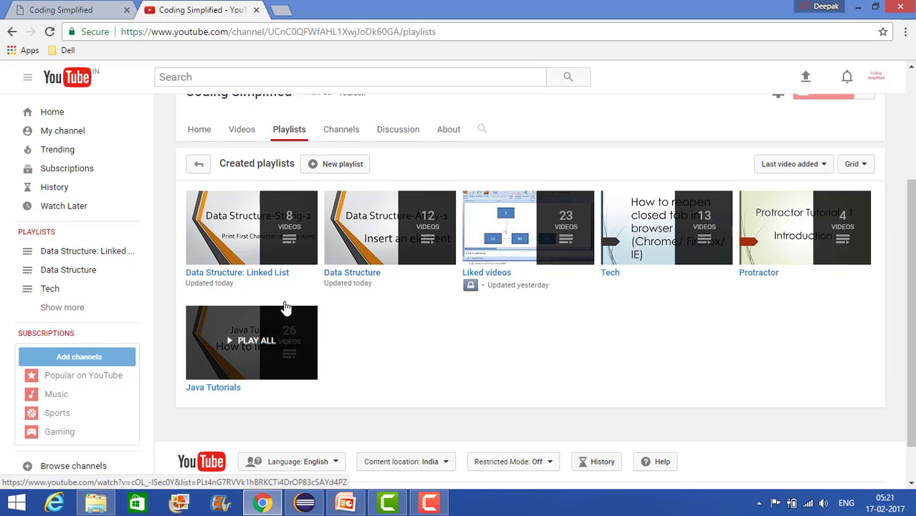
pyautogui.moveTo(252, 272)
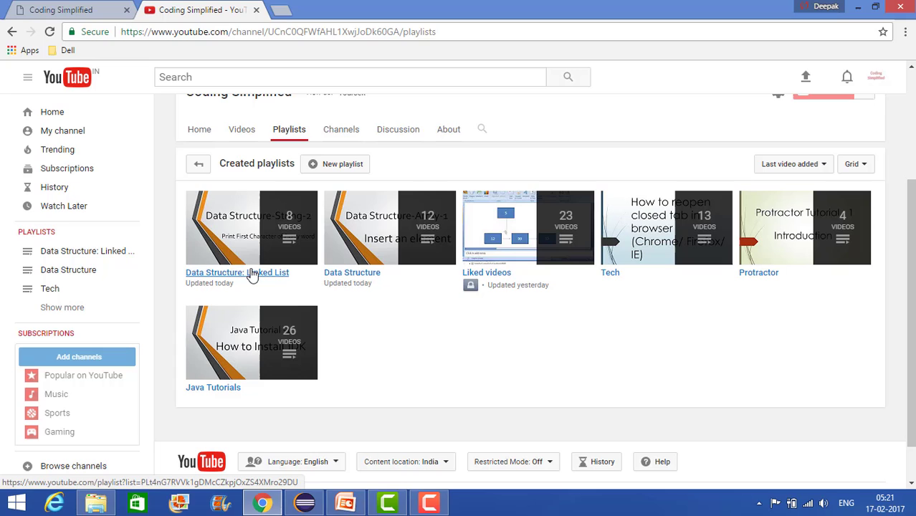
pyautogui.moveTo(251, 272)
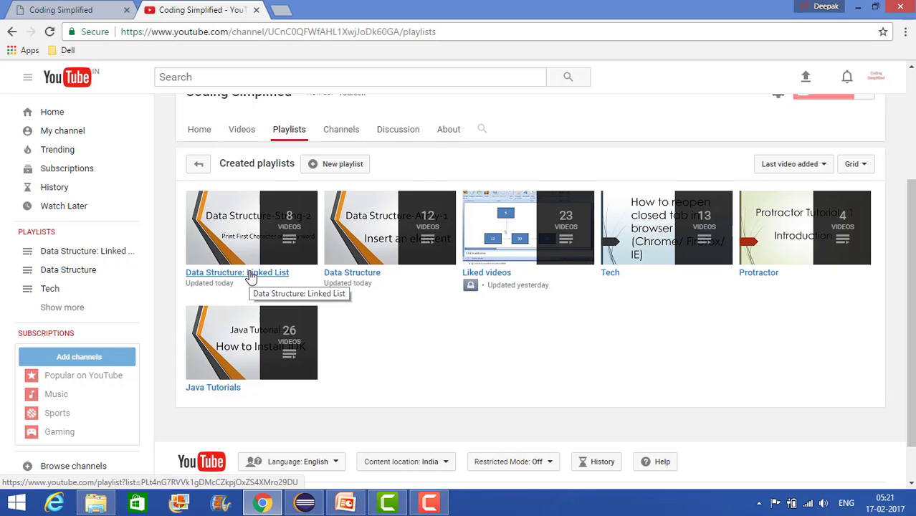
# Open the Data Structure: Linked List playlist and review its videos.
pyautogui.click(238, 273)
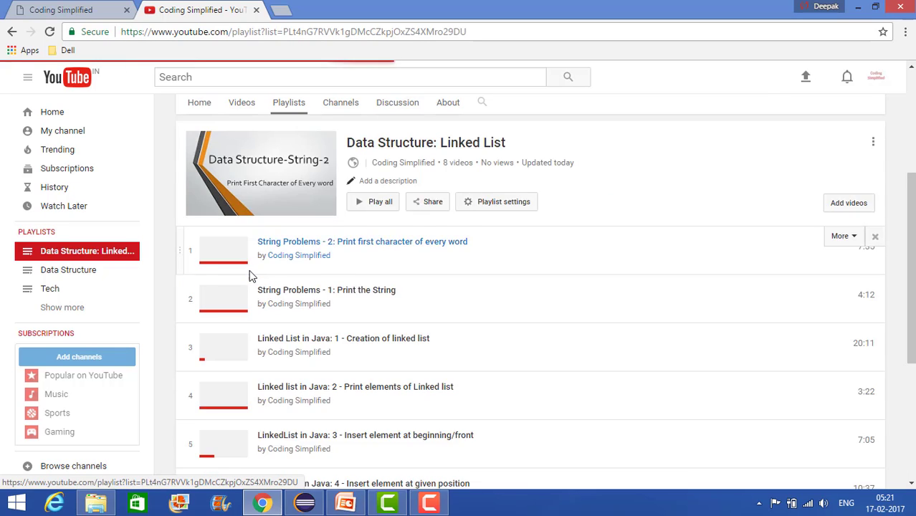
pyautogui.scroll(-3)
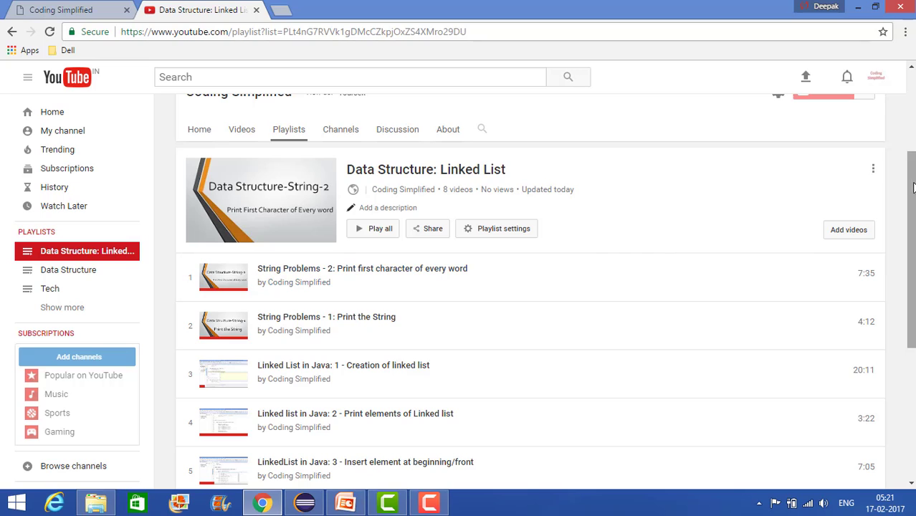
pyautogui.scroll(3)
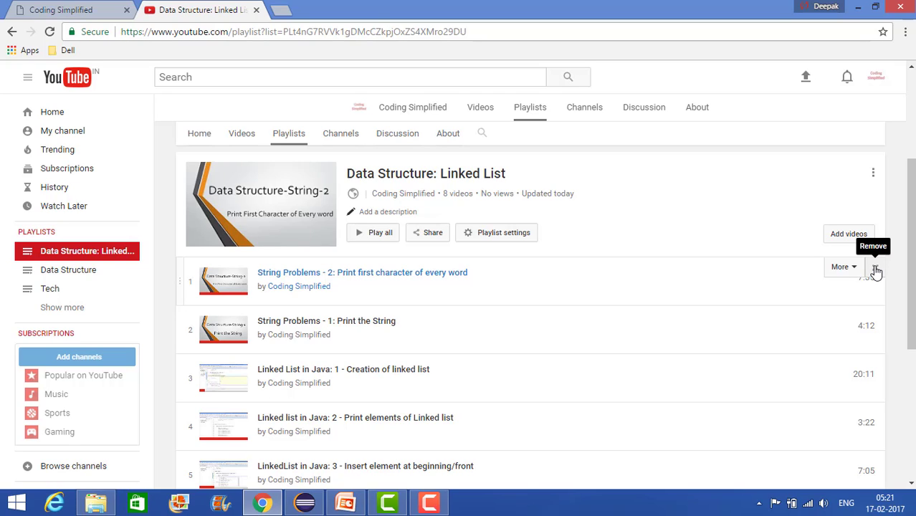
pyautogui.moveTo(875, 271)
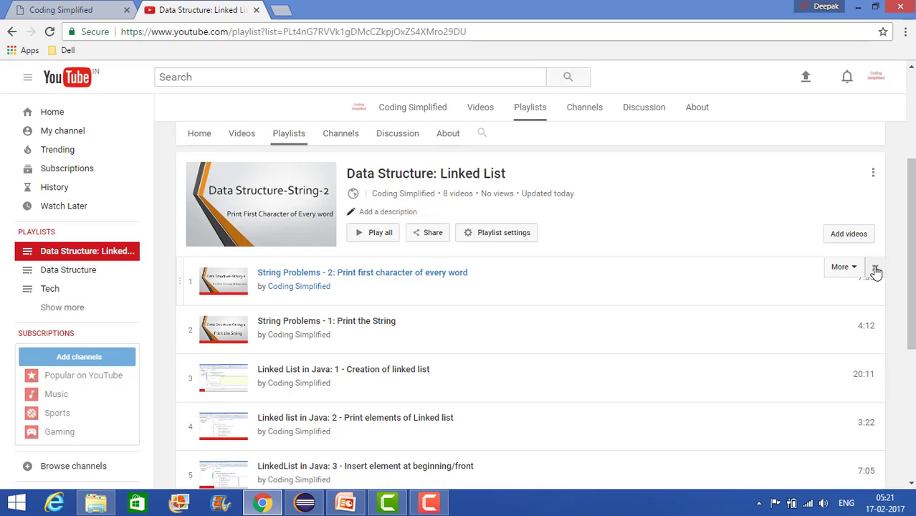
# Remove String Problems - 2 and String Problems - 1, then begin adding videos.
pyautogui.click(874, 268)
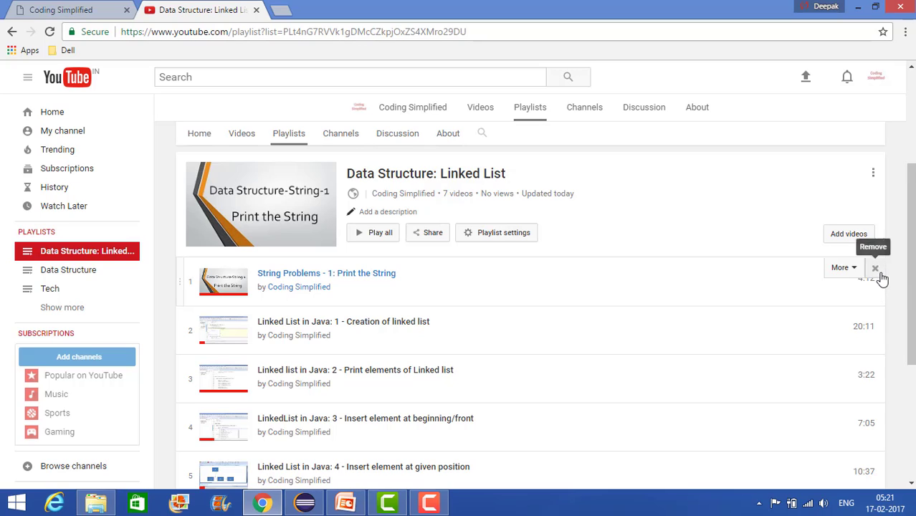
pyautogui.click(875, 268)
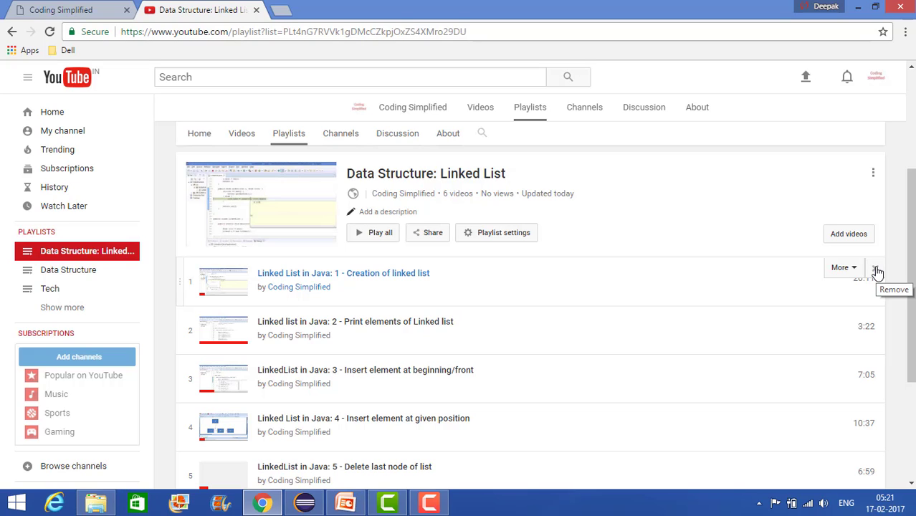
pyautogui.click(849, 234)
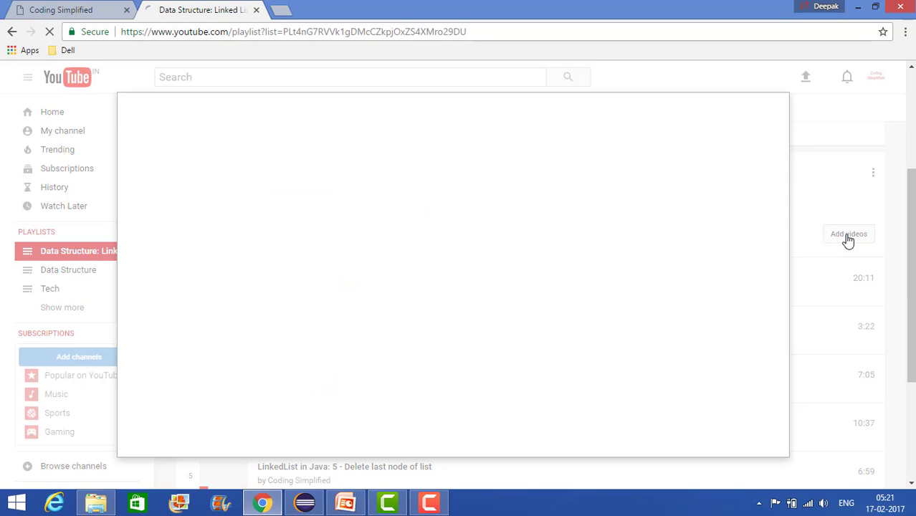
# In the Add video to playlist dialog, switch from search to the paste-URL option.
pyautogui.click(849, 233)
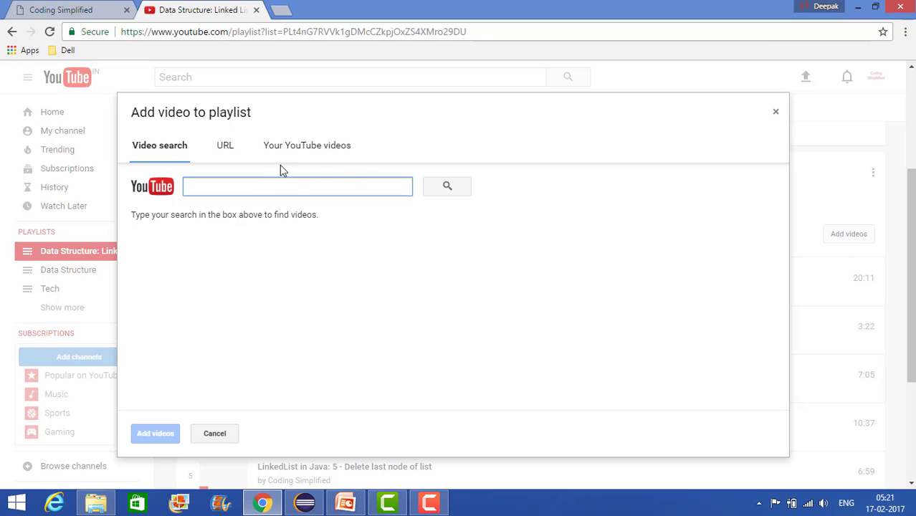
pyautogui.click(297, 187)
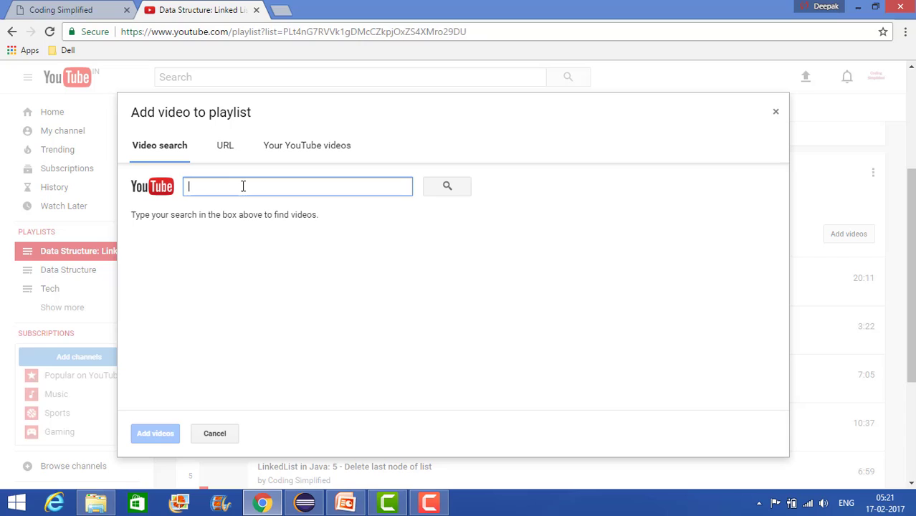
pyautogui.moveTo(237, 166)
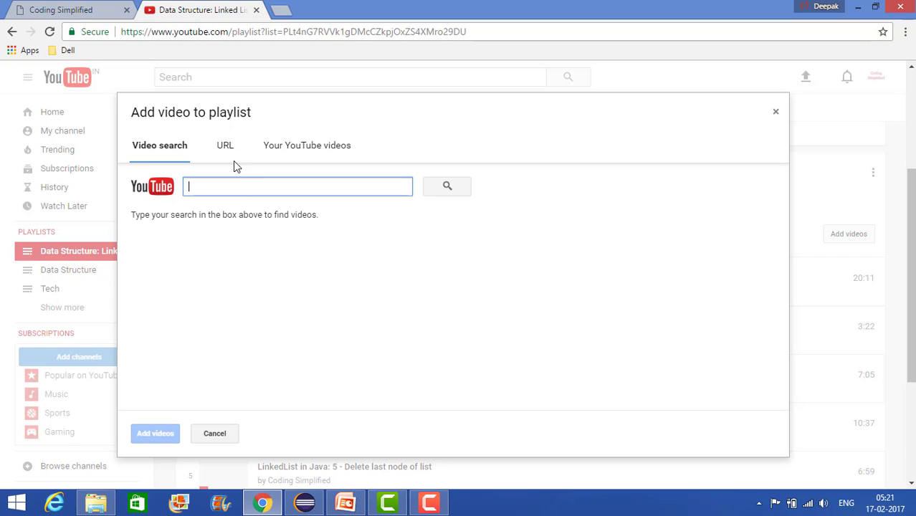
pyautogui.click(224, 145)
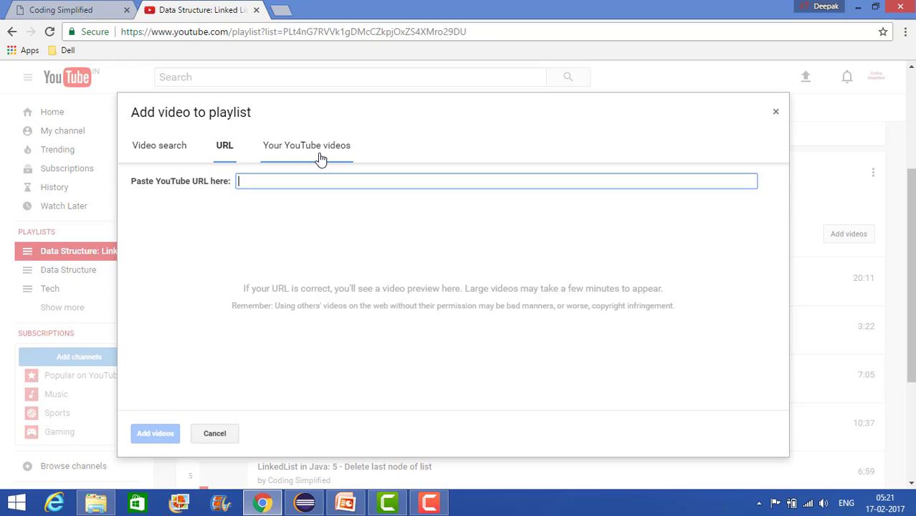
# From the channel's own uploads, add the block-website and MAC-address Windows videos to the playlist.
pyautogui.click(307, 145)
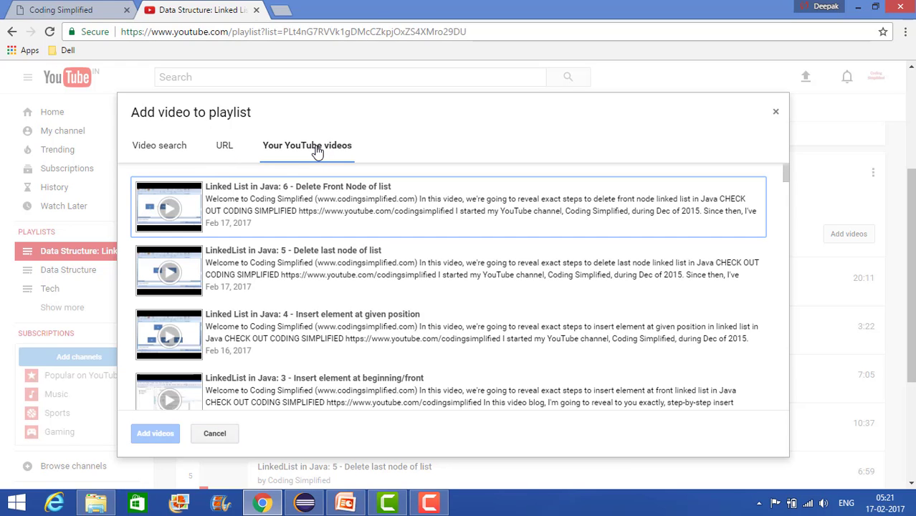
pyautogui.moveTo(486, 400)
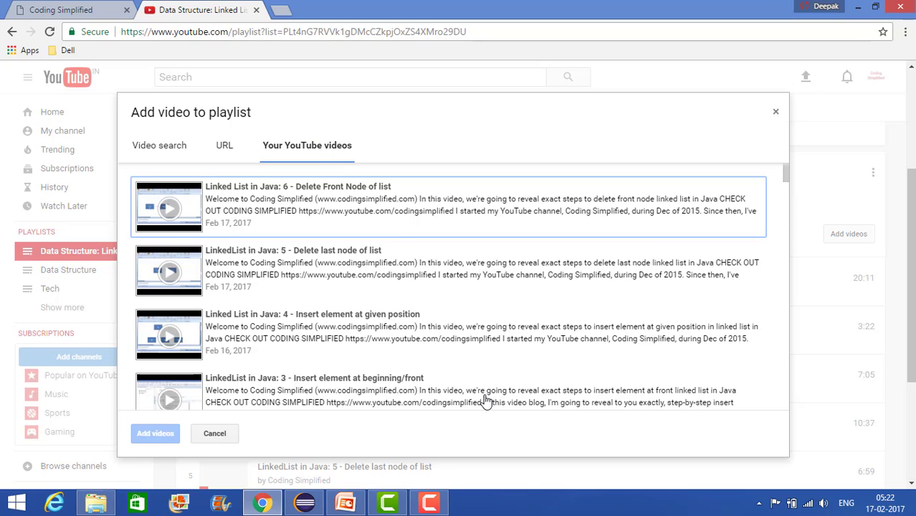
pyautogui.moveTo(787, 175)
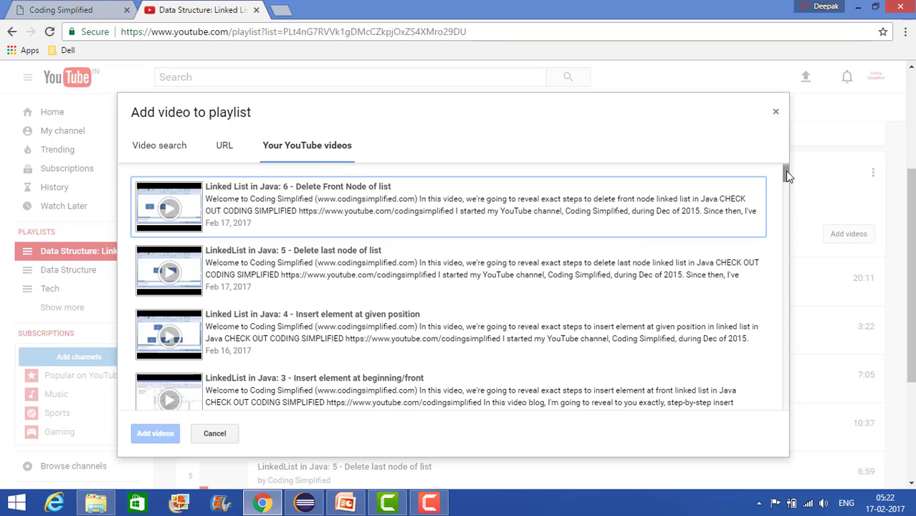
pyautogui.scroll(-3)
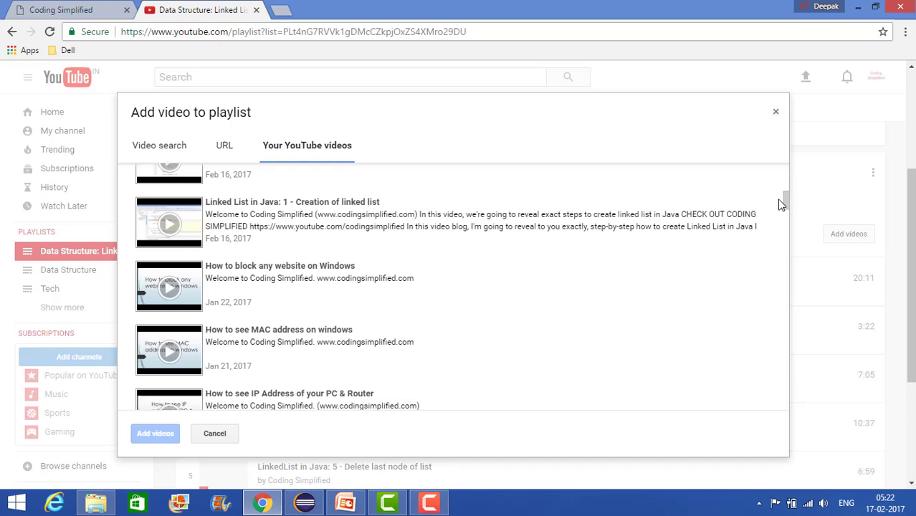
pyautogui.moveTo(326, 226)
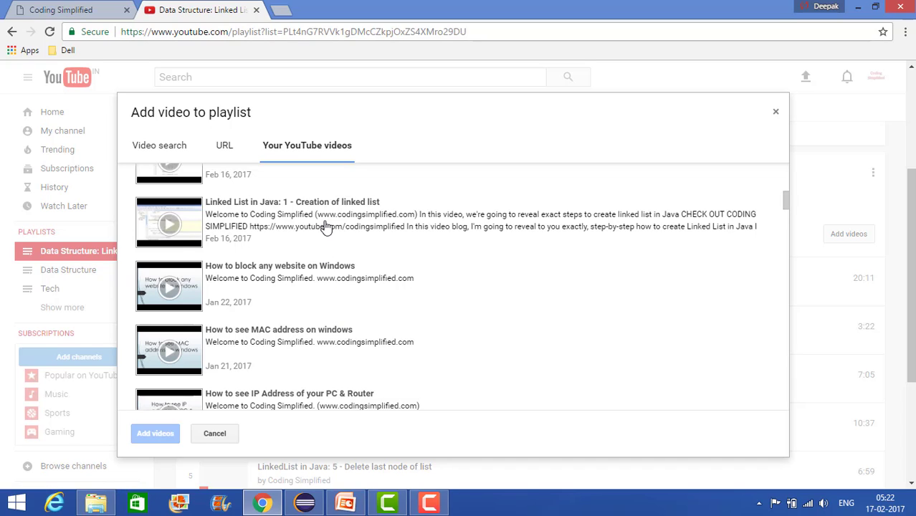
pyautogui.click(309, 286)
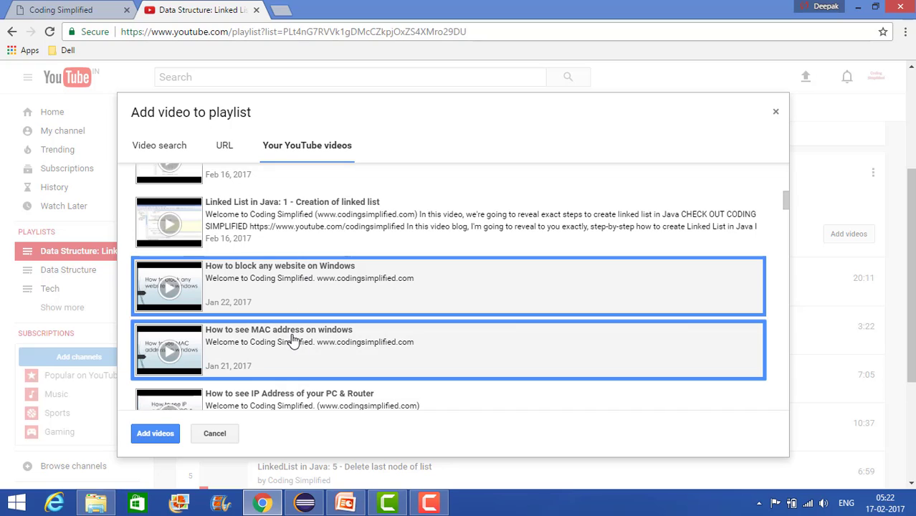
pyautogui.moveTo(289, 280)
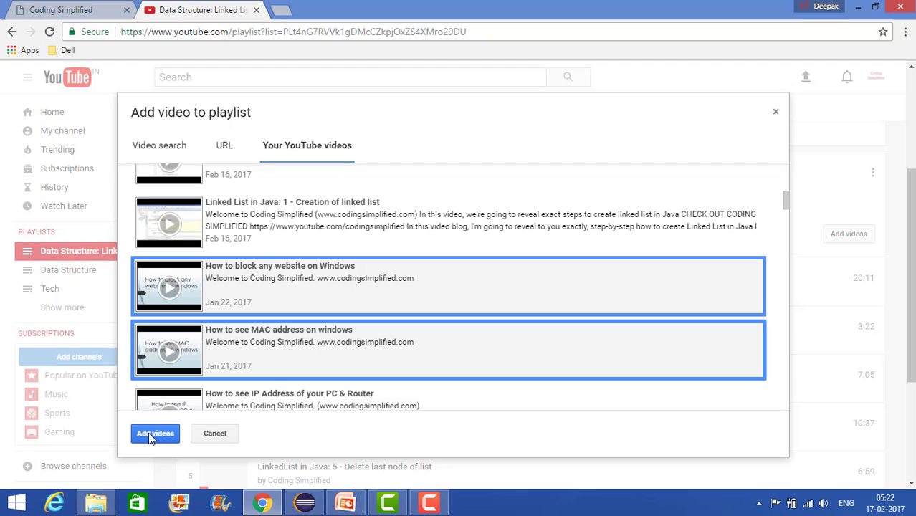
pyautogui.click(155, 433)
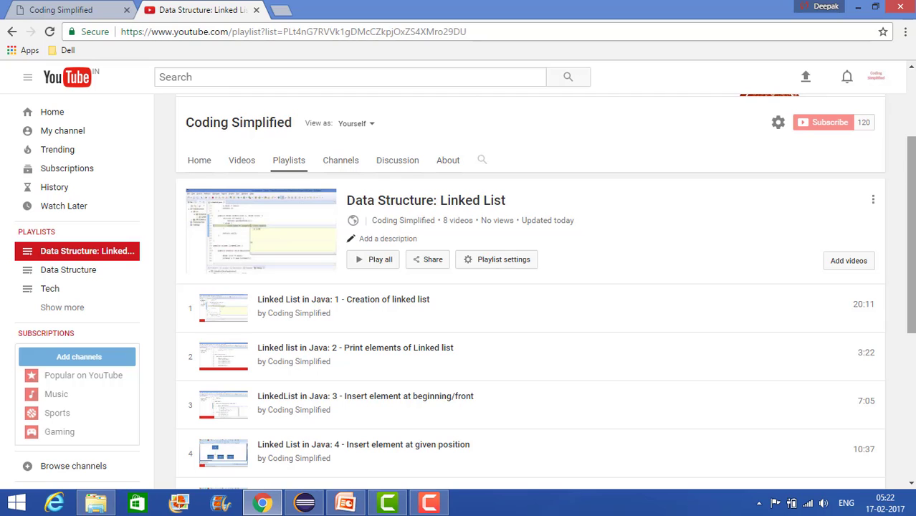
# Remove How to block any website on Windows from the playlist.
pyautogui.scroll(-3)
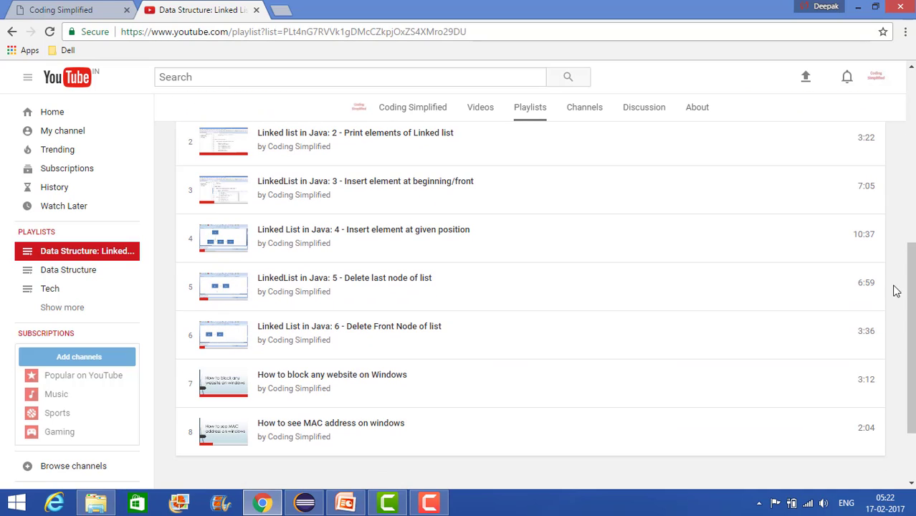
pyautogui.moveTo(370, 424)
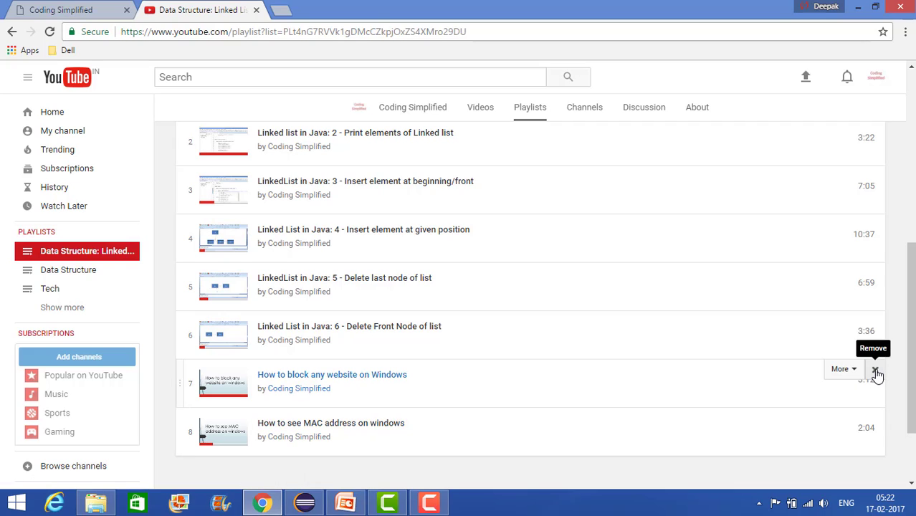
pyautogui.click(877, 372)
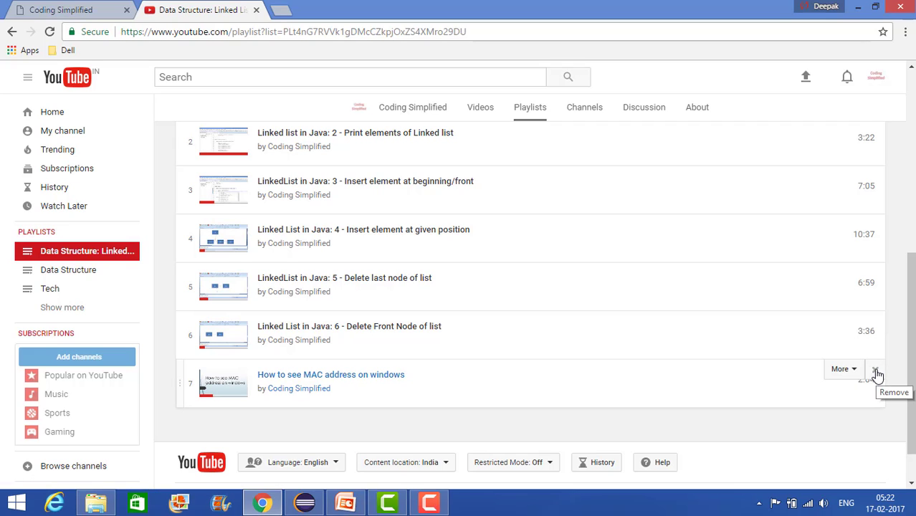